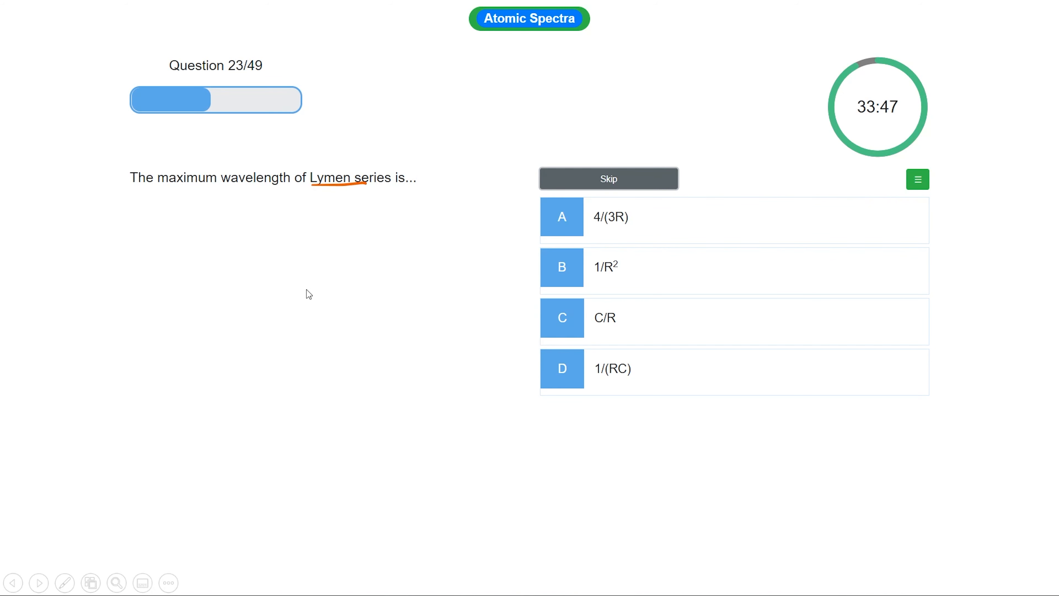
mouse_move(313, 286)
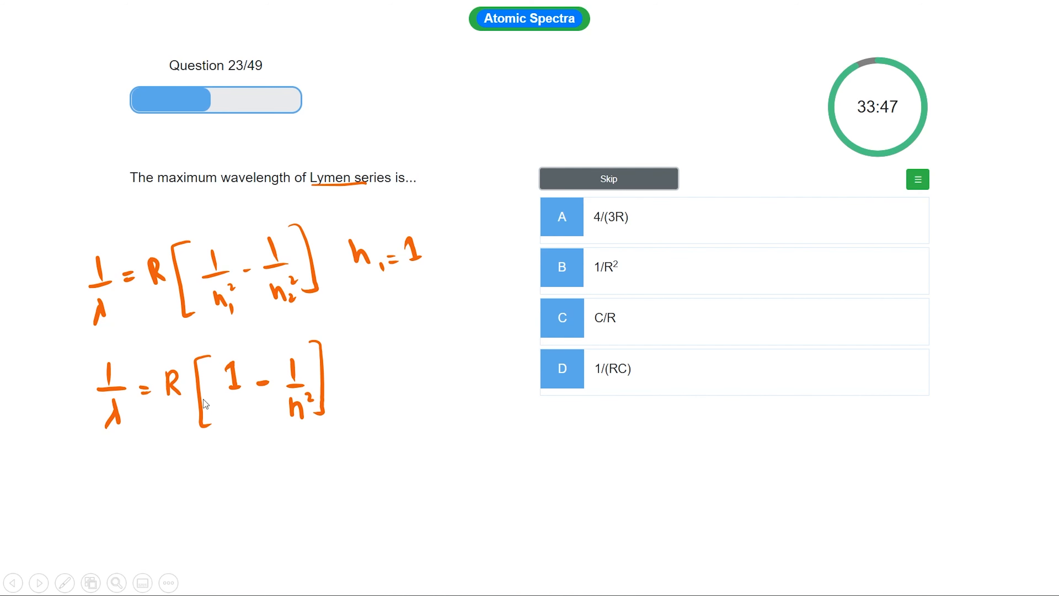
Handwrite the substituted line 1/λ = R[1 − 1/n²] with n₁ = 1 under the general formula
left_click_drag(152, 190, 208, 187)
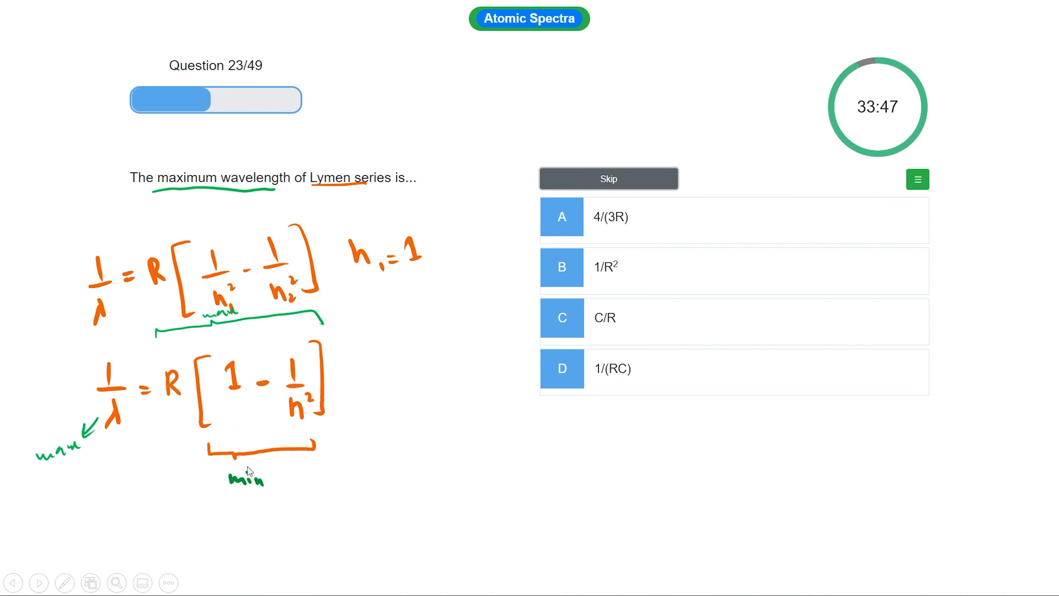
mouse_move(255, 397)
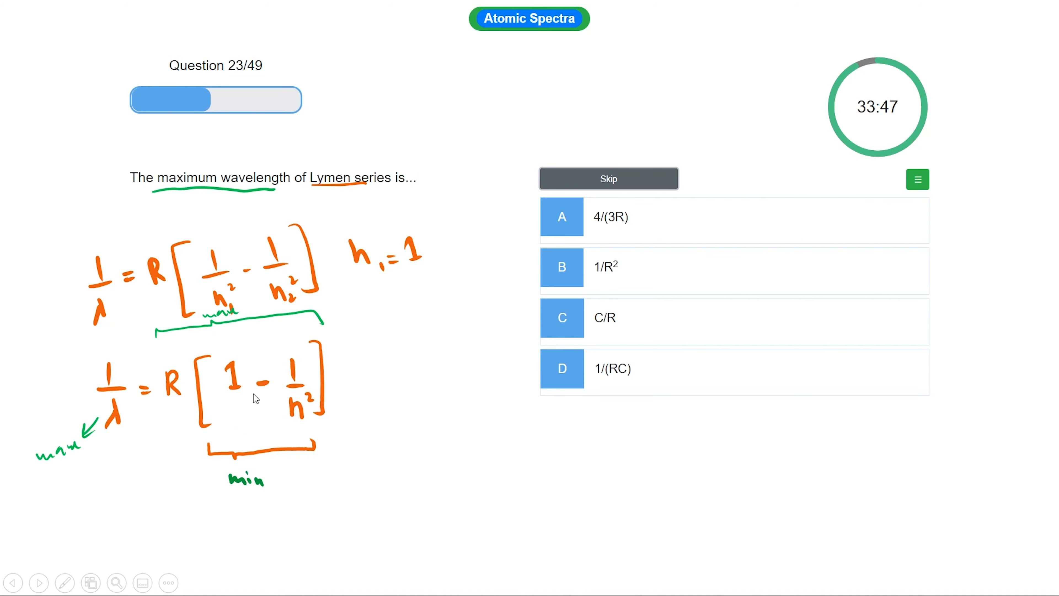
mouse_move(285, 383)
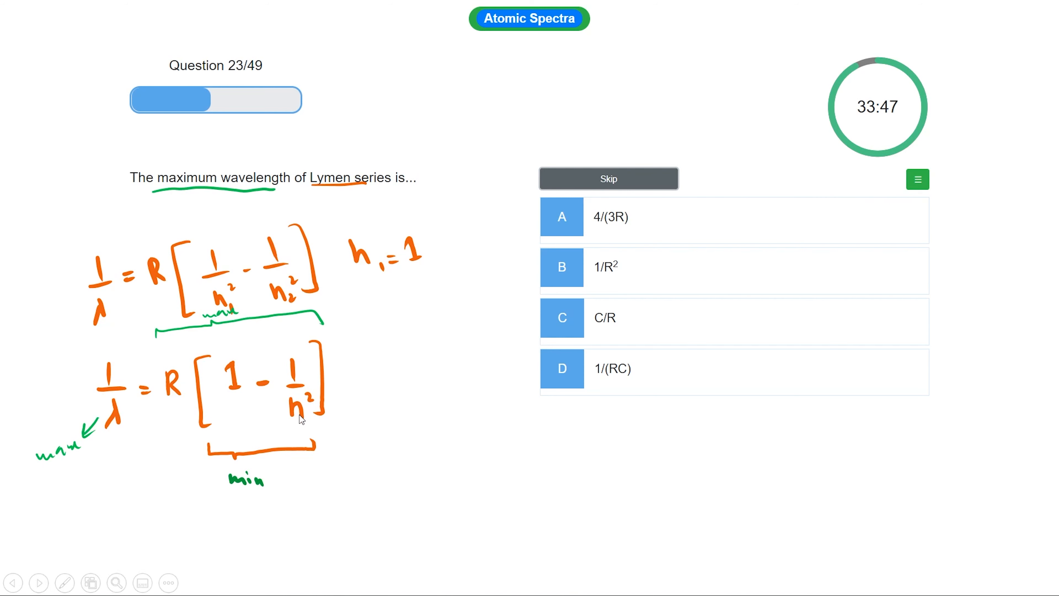
mouse_move(296, 412)
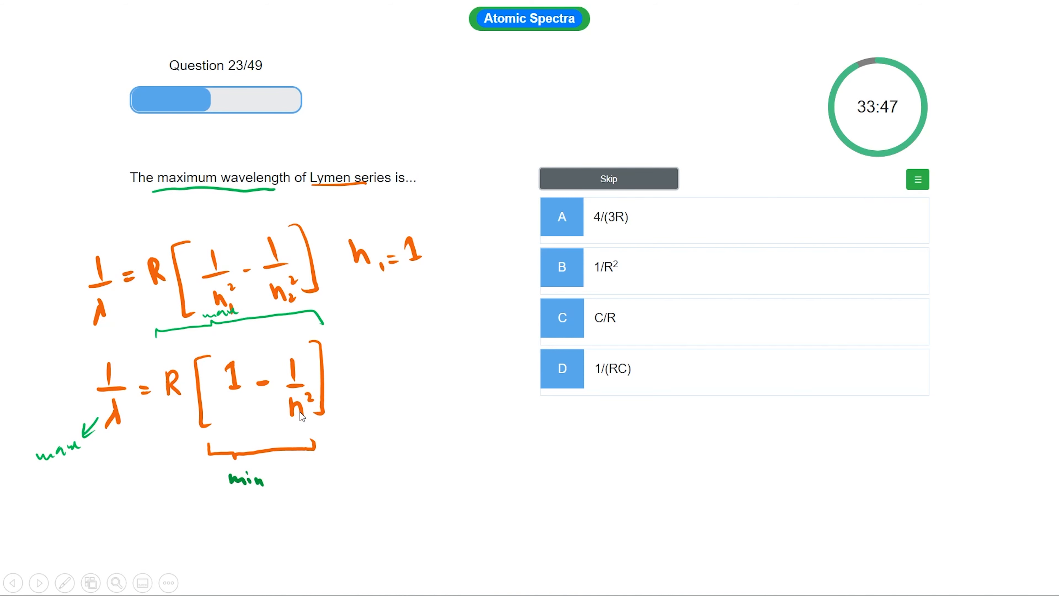
mouse_move(249, 394)
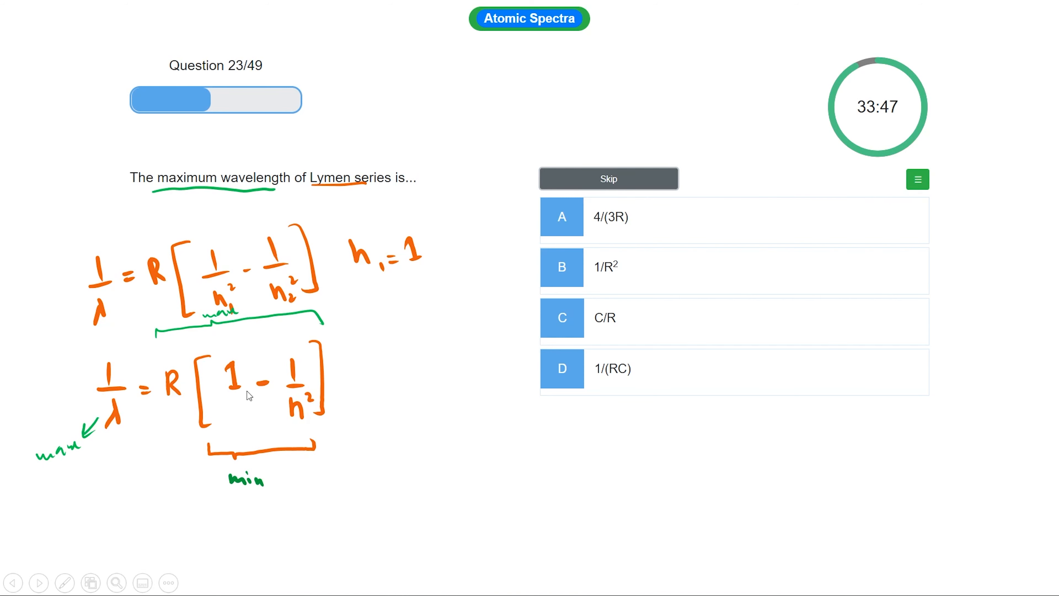
mouse_move(292, 414)
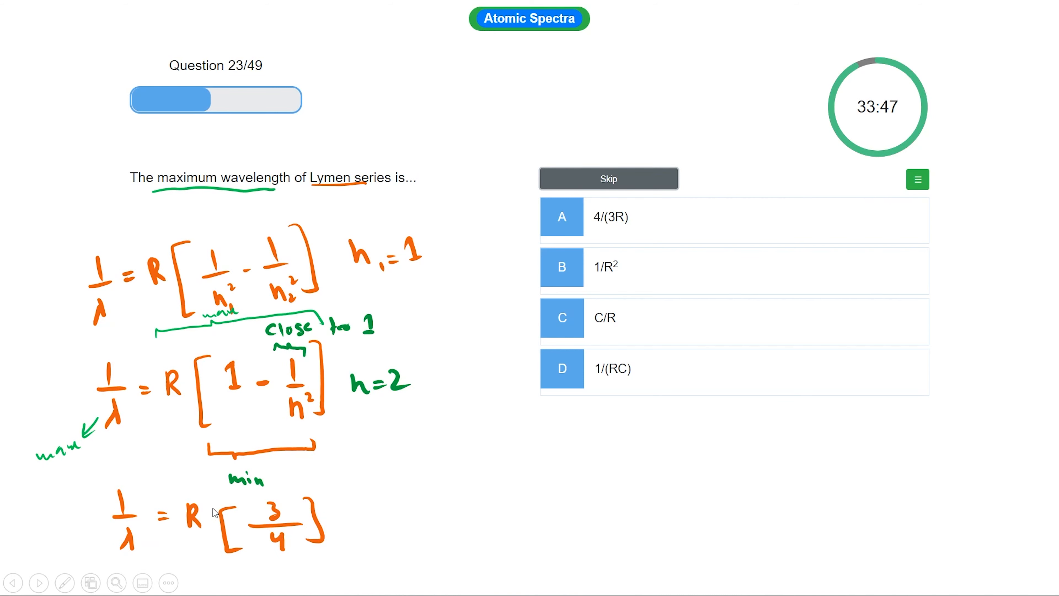
mouse_move(271, 545)
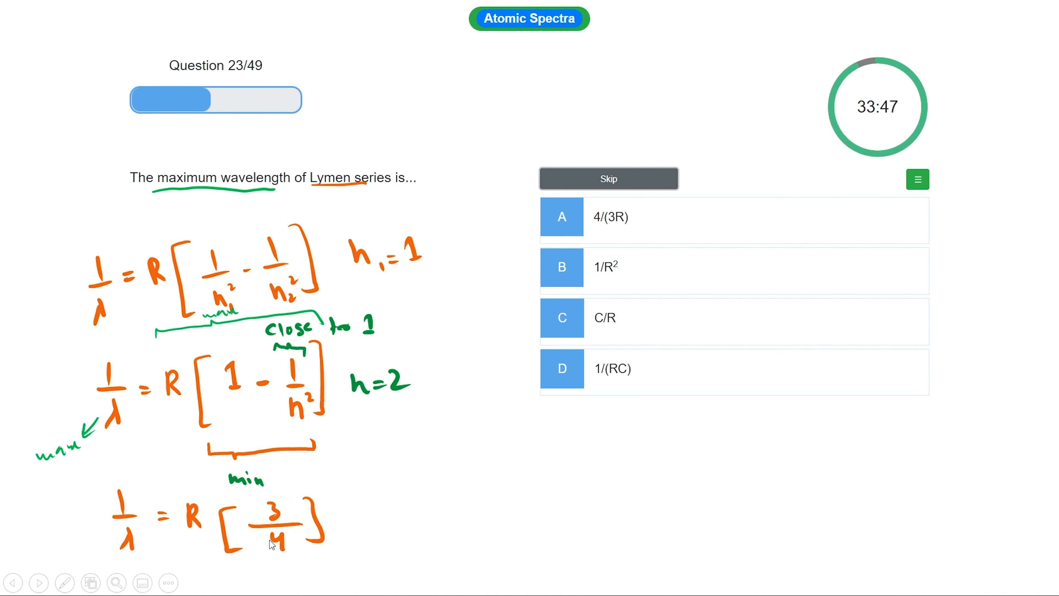
mouse_move(180, 544)
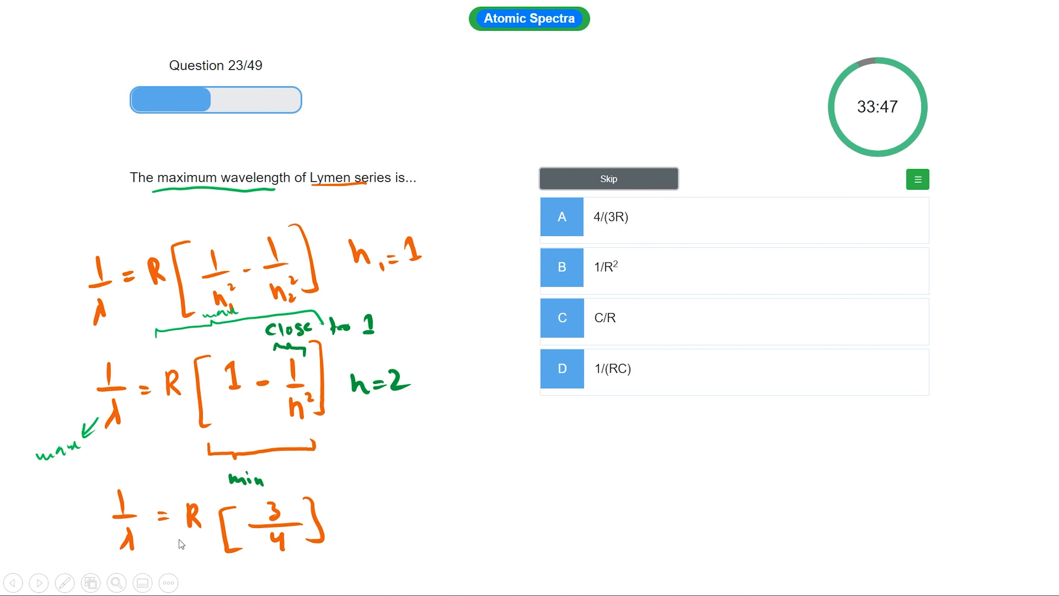